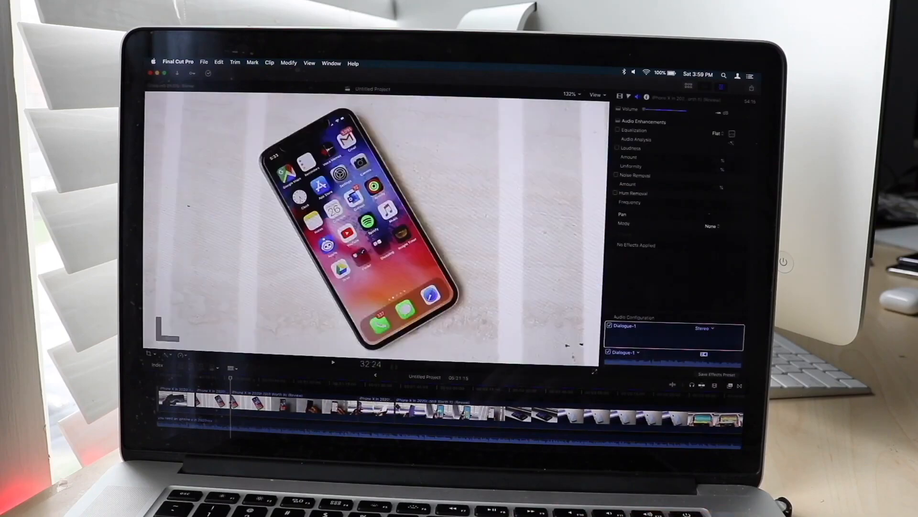
Step: Switch from Final Cut Pro to Logic Pro X showing the Gray Clouds project
right_click(429, 416)
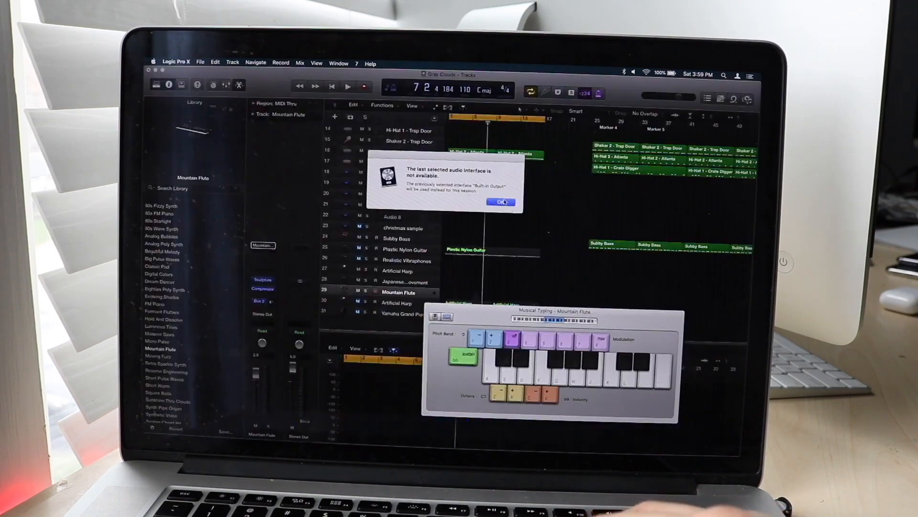
Step: Bring Photoshop CS6 to the front on the Galaxy S20 vs OnePlus 7 Pro thumbnail
left_click(501, 201)
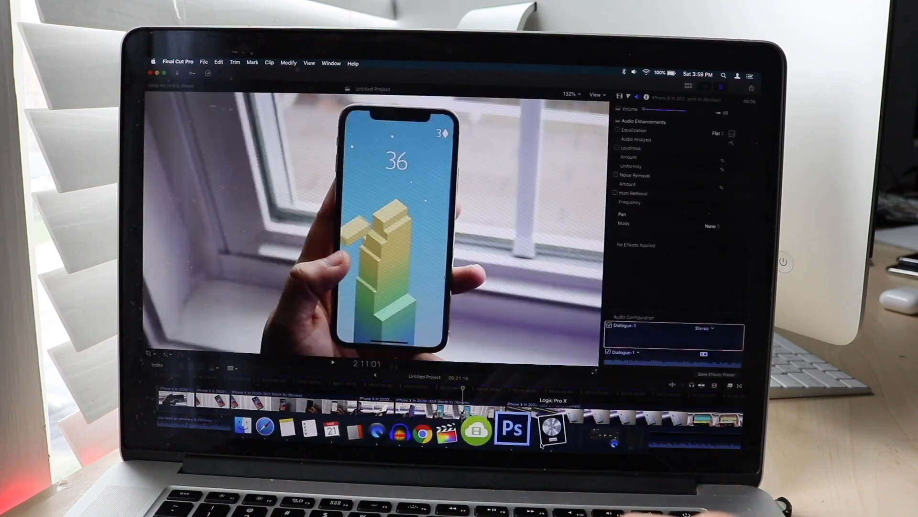
left_click(523, 430)
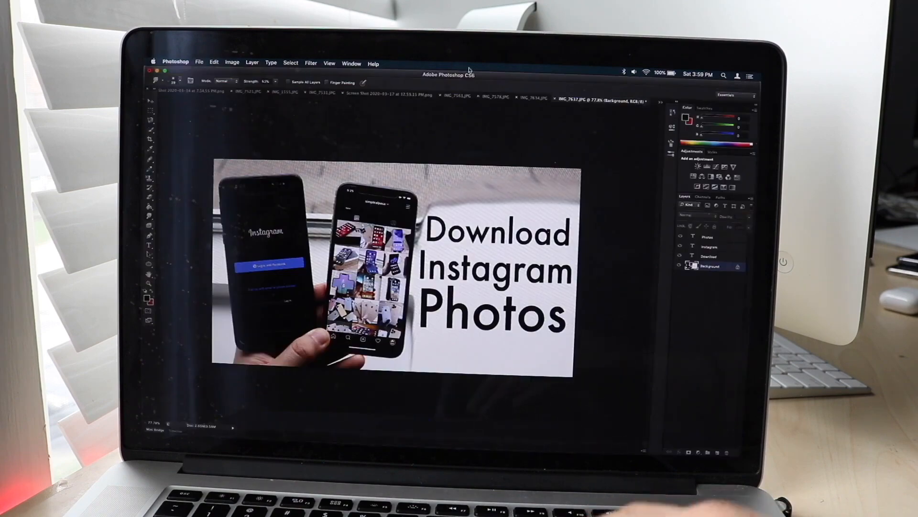
left_click(537, 97)
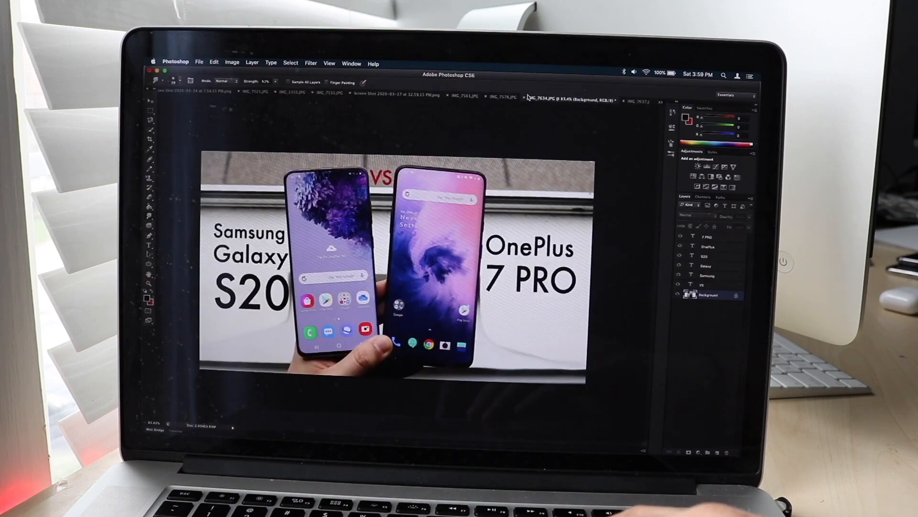